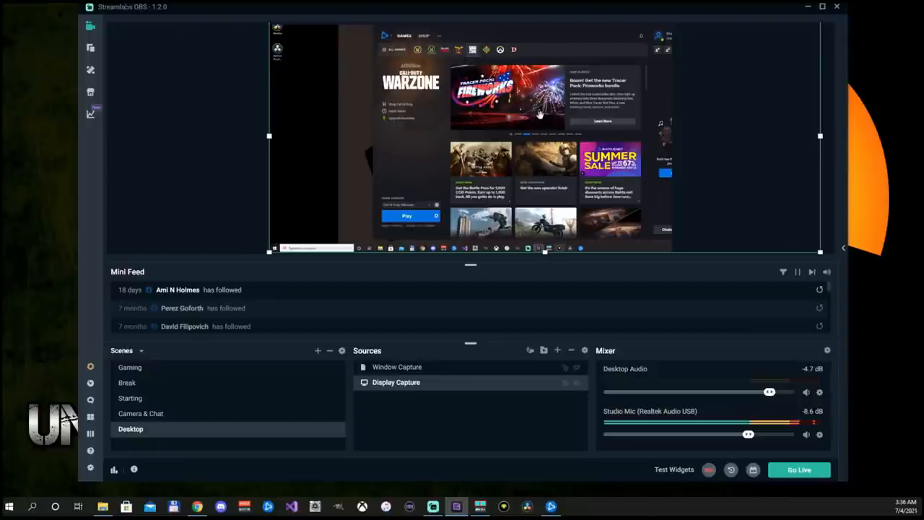
pyautogui.moveTo(512, 148)
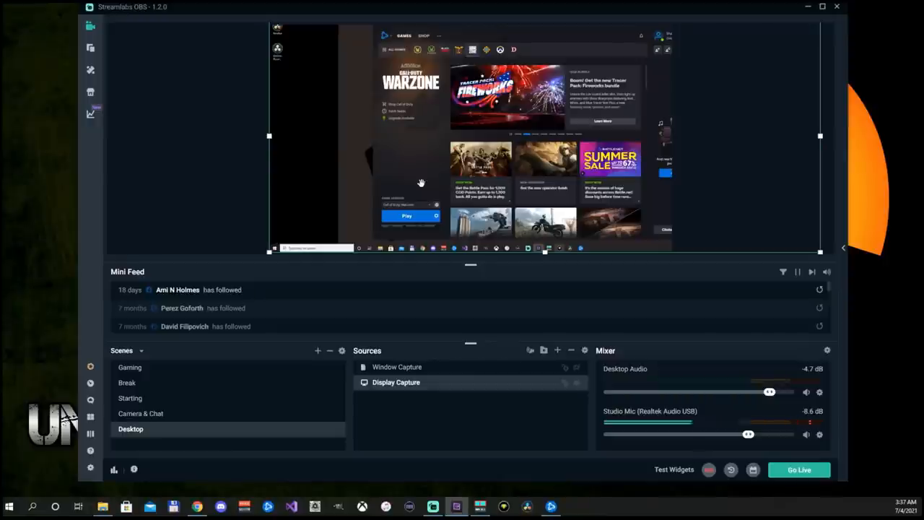
pyautogui.moveTo(202, 148)
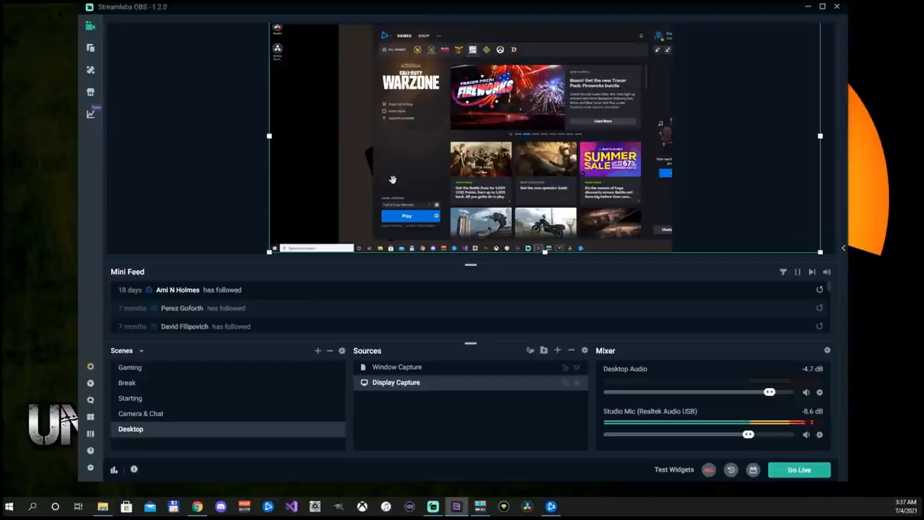
pyautogui.moveTo(388, 186)
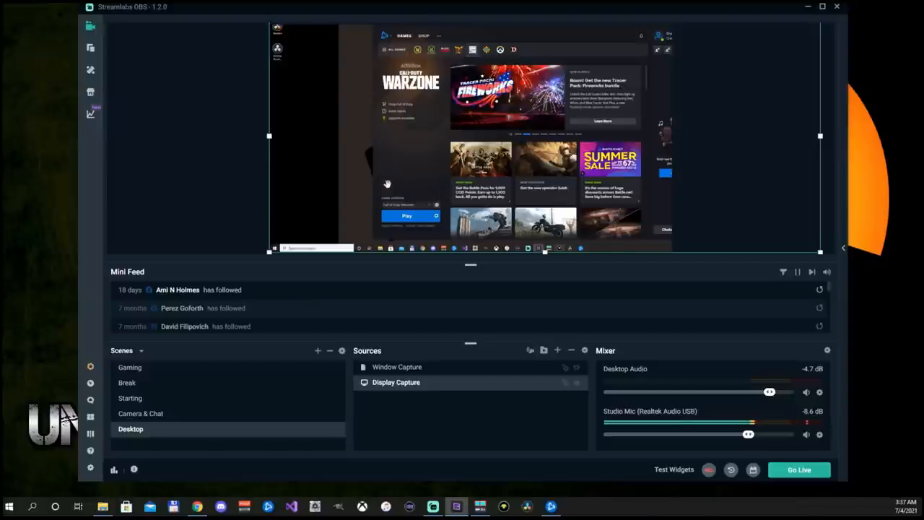
pyautogui.moveTo(316, 172)
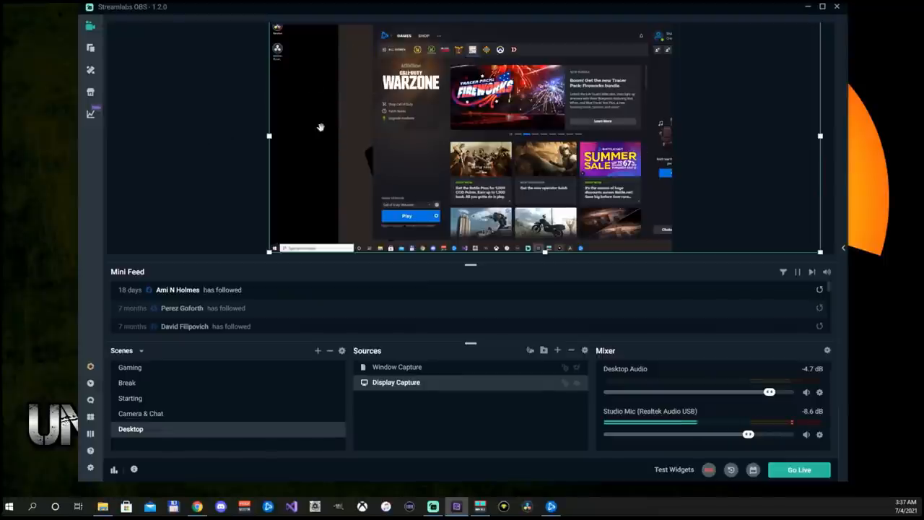
# Open a projector of the Display Capture source, then close it
pyautogui.rightClick(302, 126)
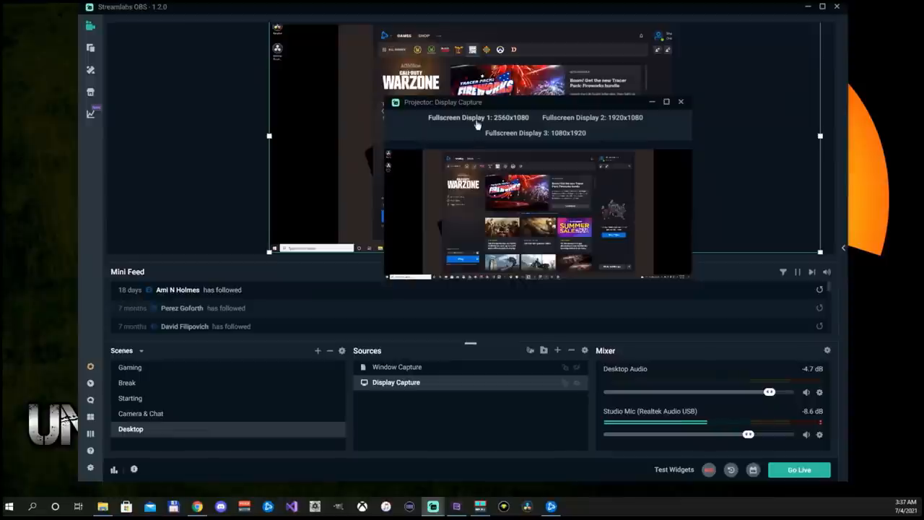
pyautogui.moveTo(606, 126)
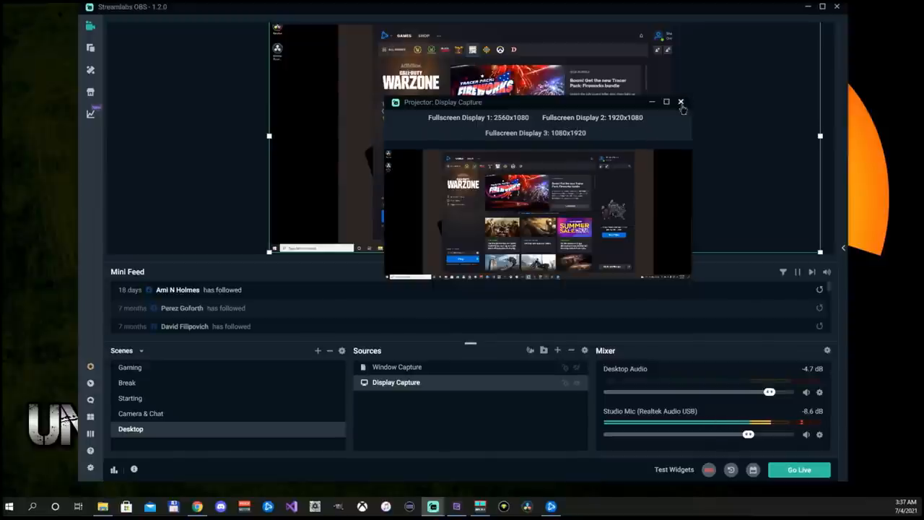
pyautogui.click(681, 101)
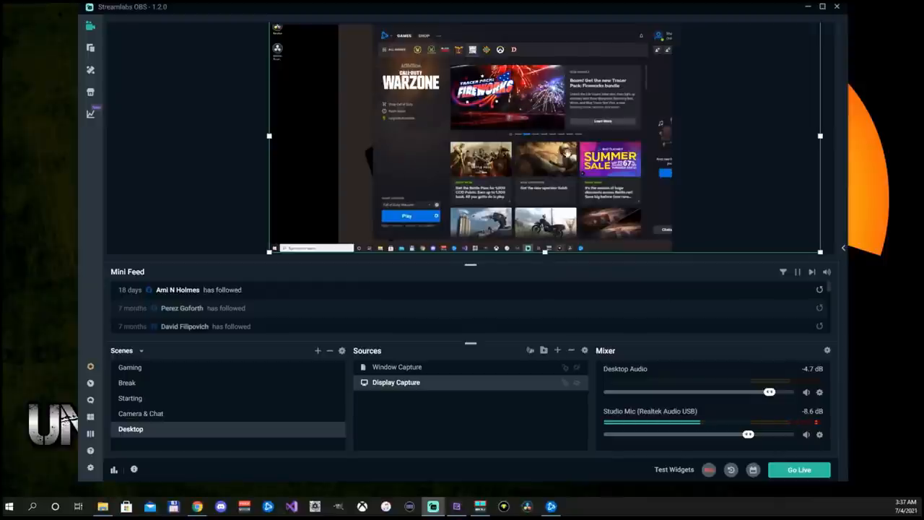
pyautogui.moveTo(431, 148)
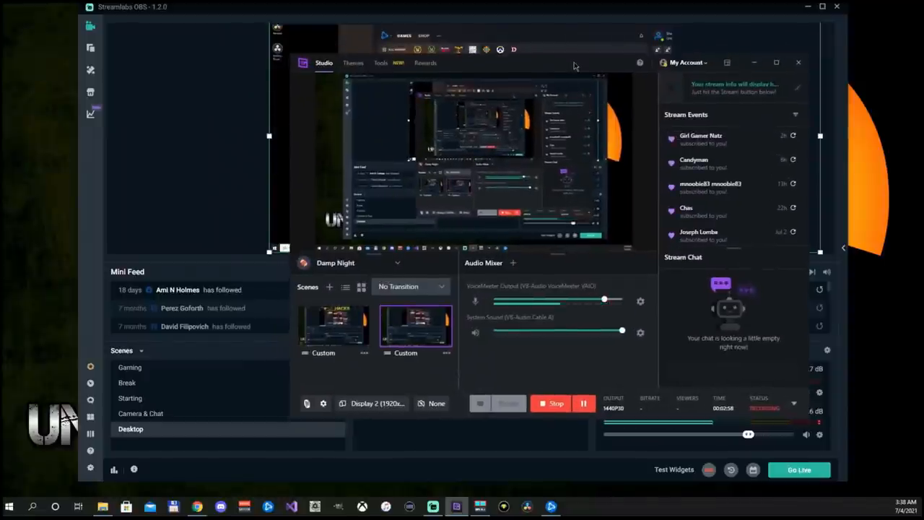
# Close XSplit Gamecaster from its preview menu, revealing the Call of Duty options window
pyautogui.rightClick(473, 159)
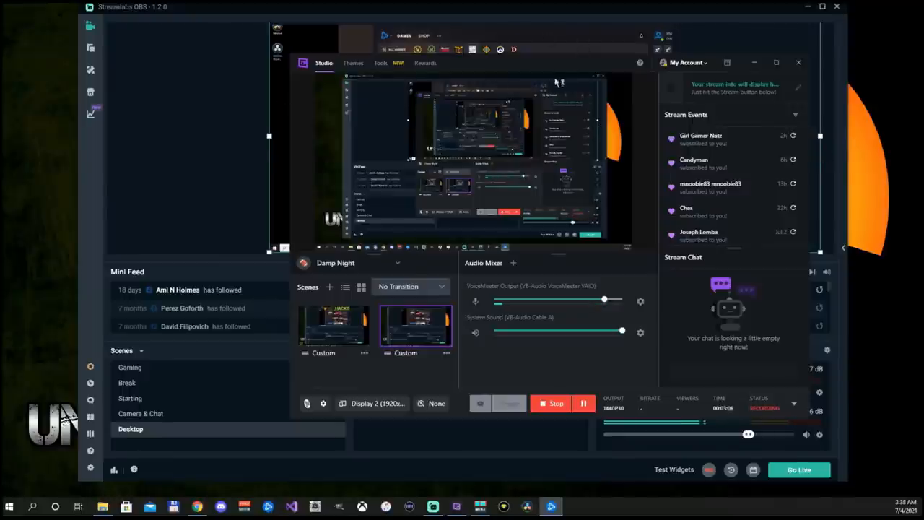
pyautogui.moveTo(558, 69)
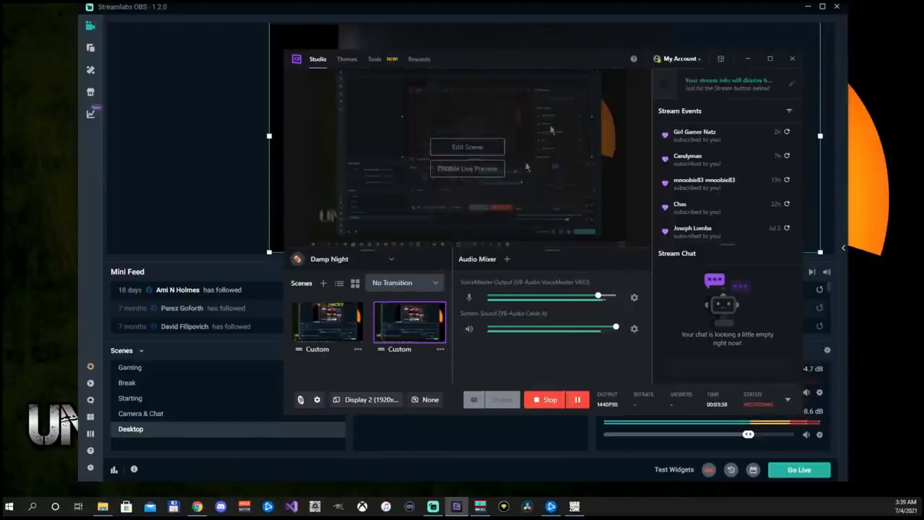
pyautogui.click(467, 168)
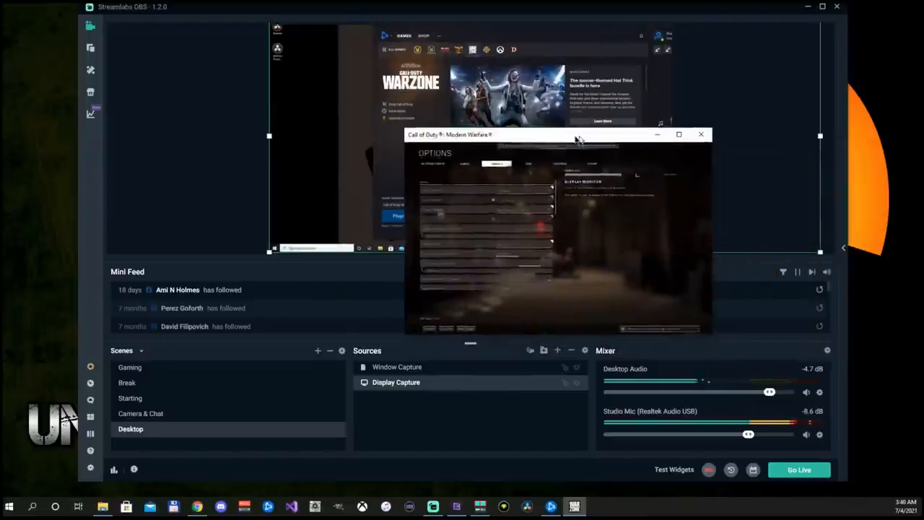
# Maximize the Call of Duty window and open the Display Mode option
pyautogui.moveTo(578, 137); pyautogui.dragTo(495, 115)
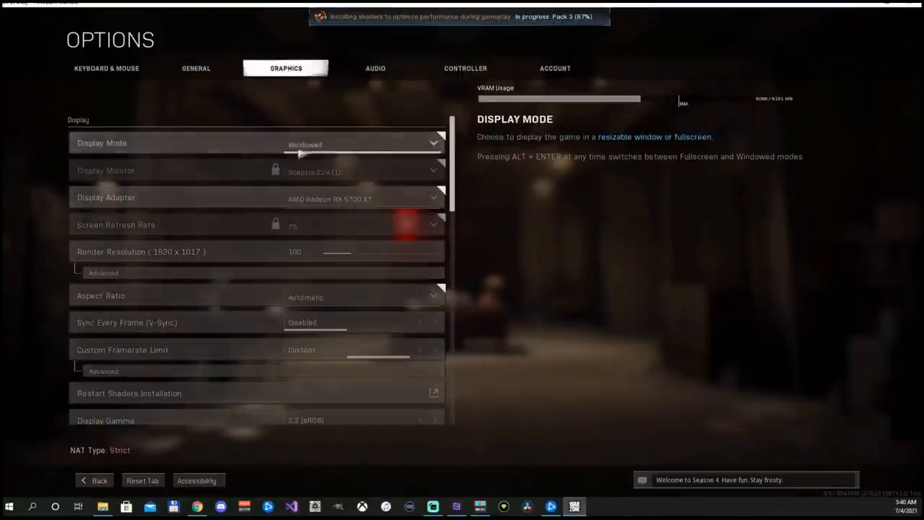
pyautogui.click(361, 143)
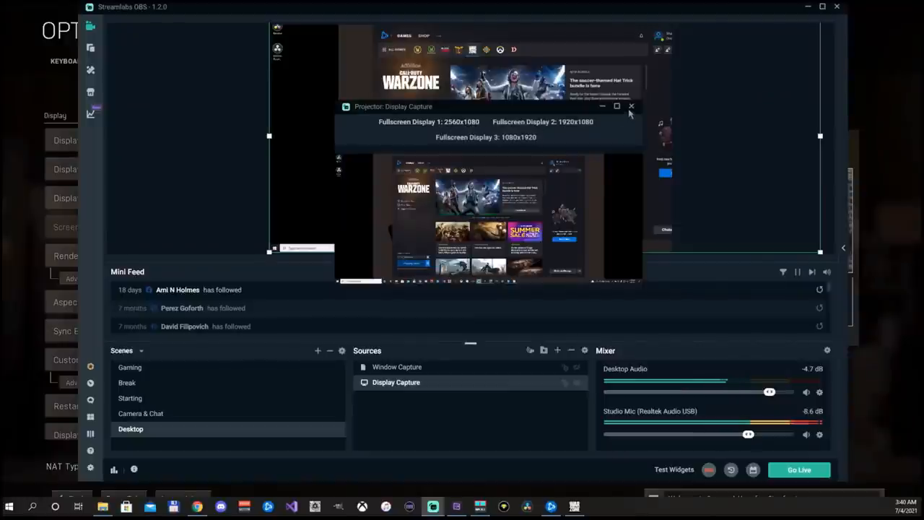
# Close the Projector: Display Capture window
pyautogui.click(631, 106)
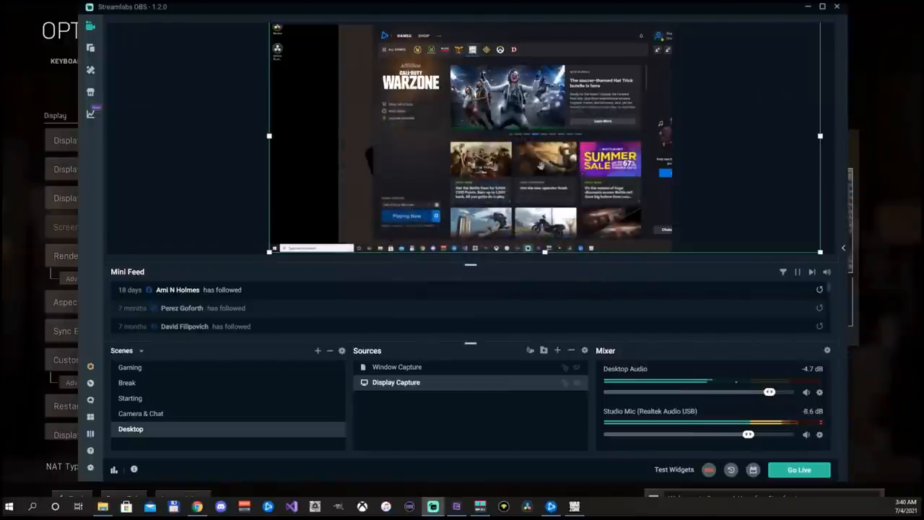
pyautogui.moveTo(706, 14)
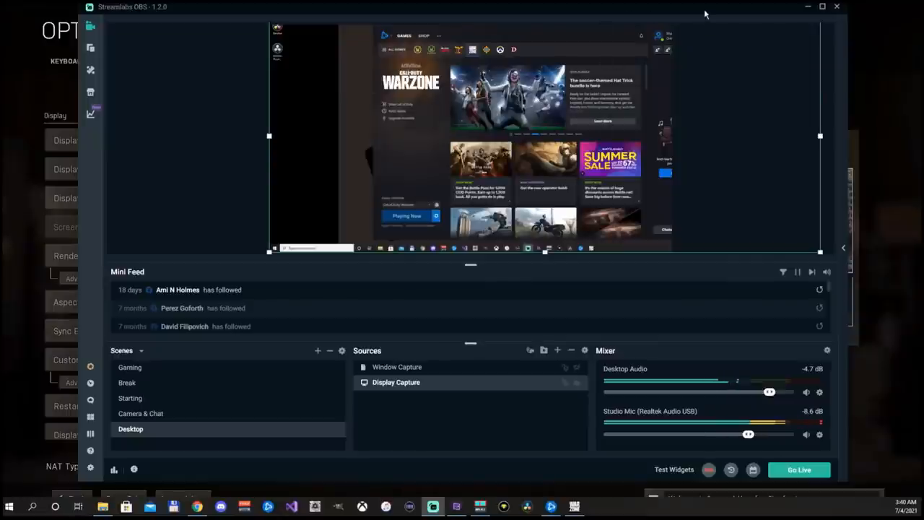
pyautogui.moveTo(258, 402)
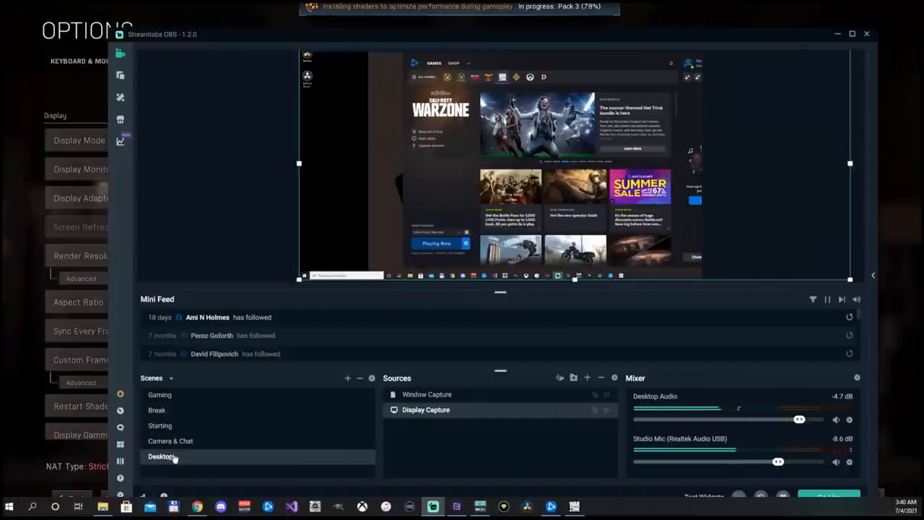
# Make Gaming the active scene, showing its NDI Source preview
pyautogui.click(160, 394)
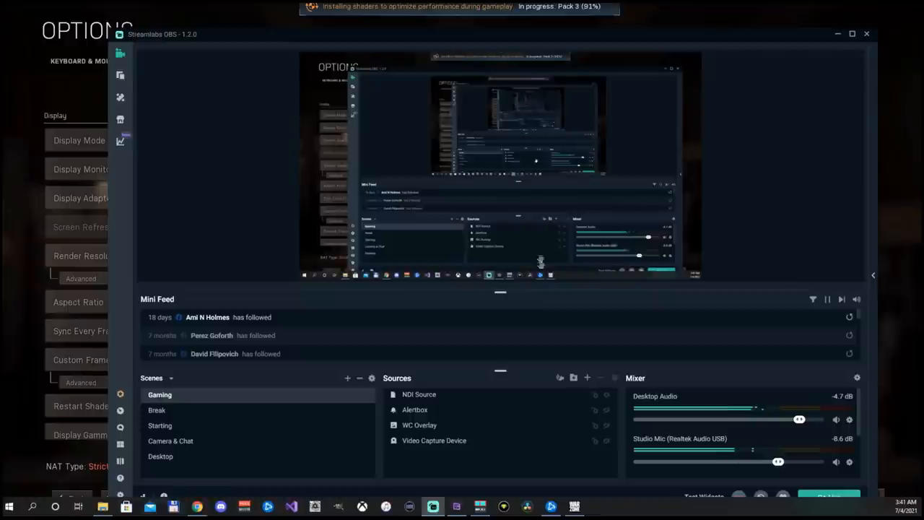
pyautogui.moveTo(693, 37)
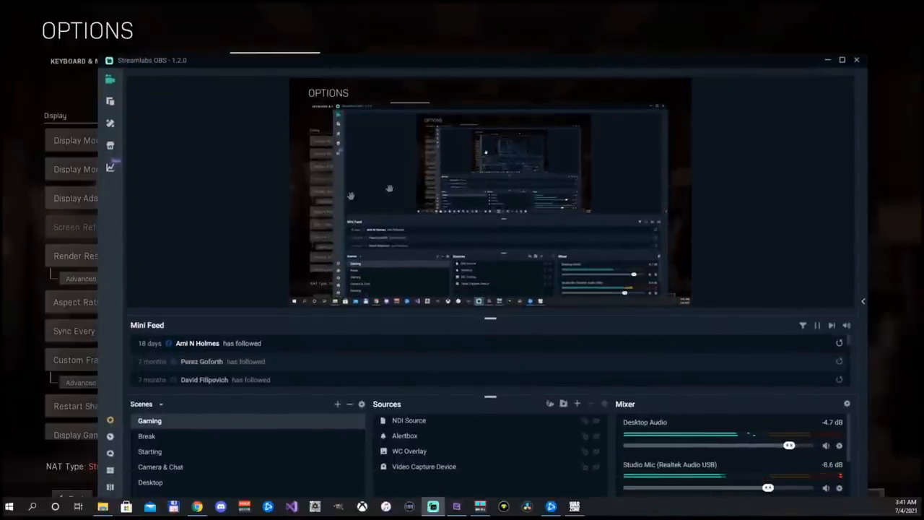
# Create an NDI Source projector and send it to a fullscreen display
pyautogui.rightClick(390, 189)
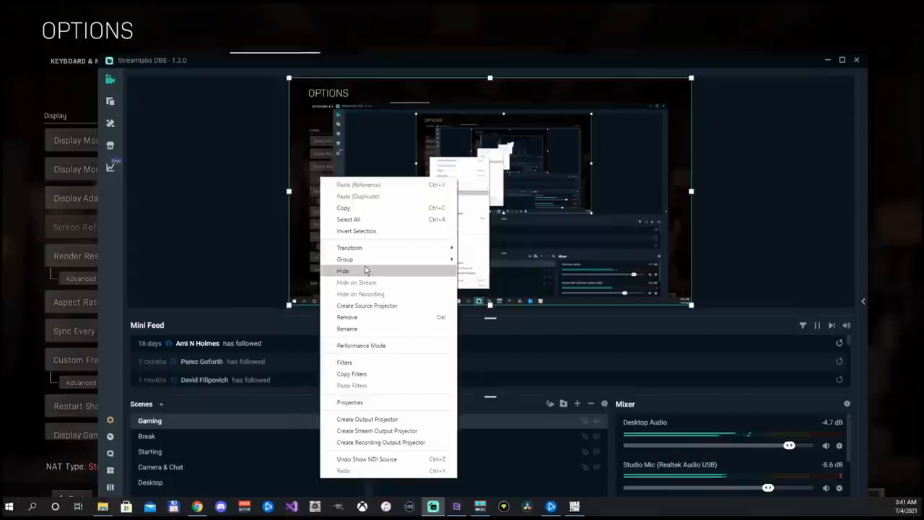
pyautogui.moveTo(378, 311)
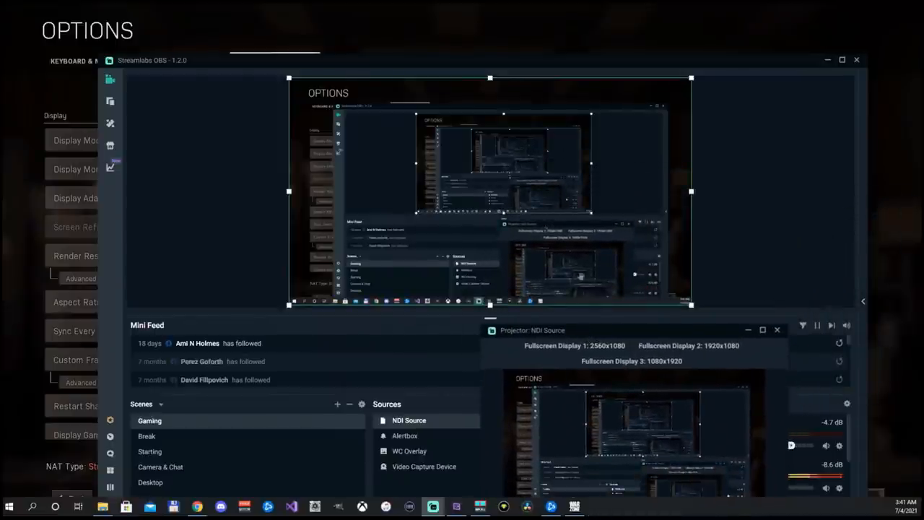
pyautogui.moveTo(469, 162)
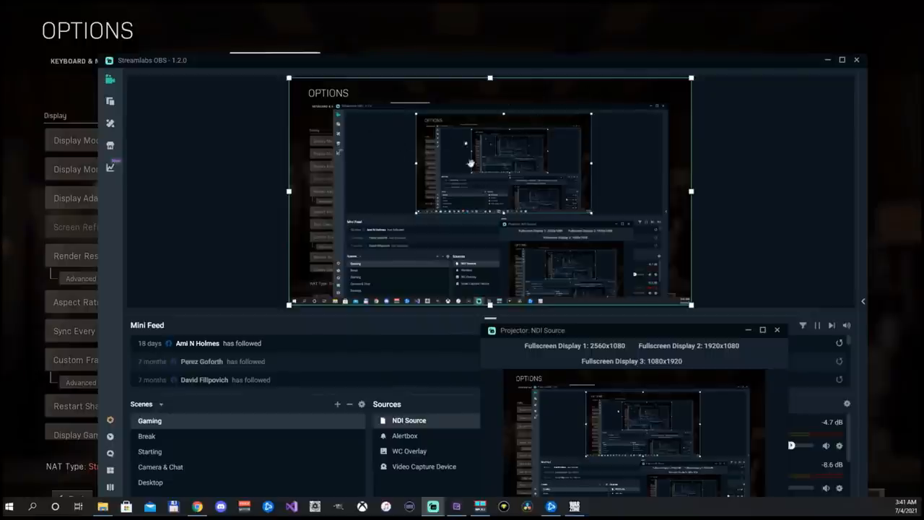
pyautogui.moveTo(619, 330)
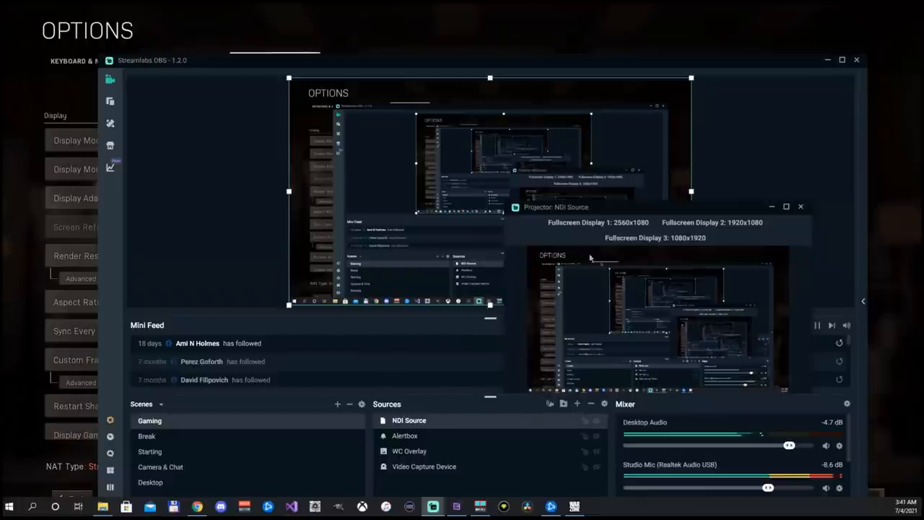
pyautogui.click(801, 206)
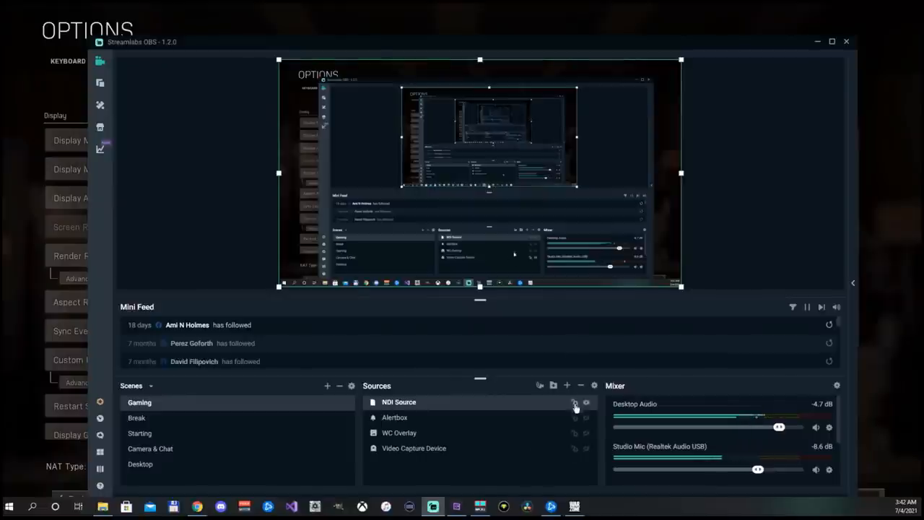
# Bring the Warzone Graphics options screen in front of Streamlabs OBS
pyautogui.click(574, 402)
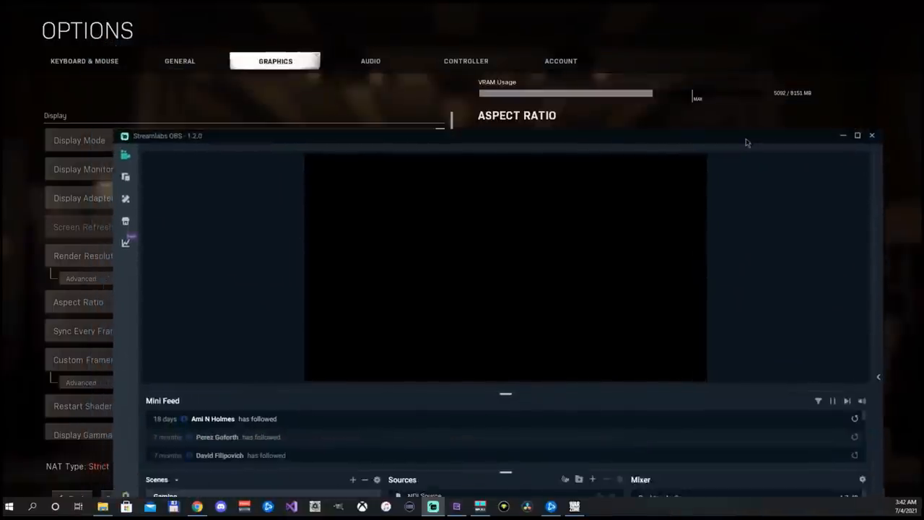
pyautogui.click(872, 135)
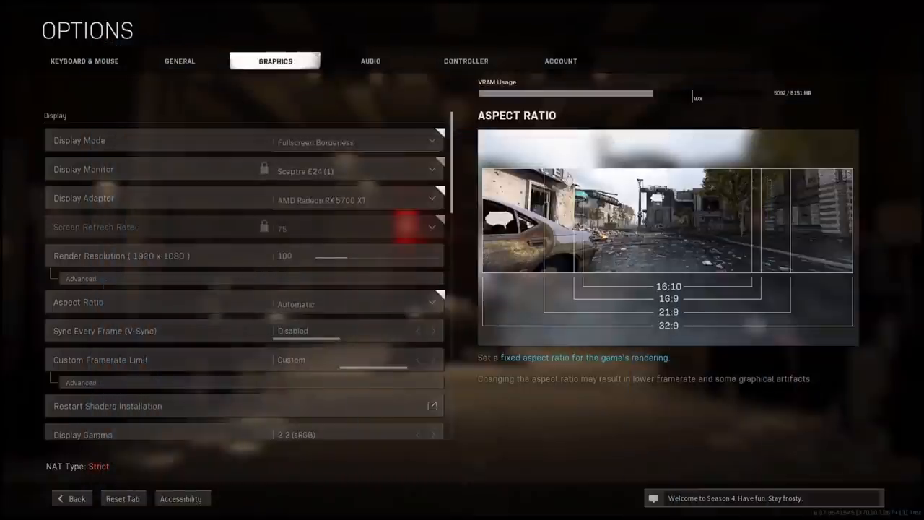